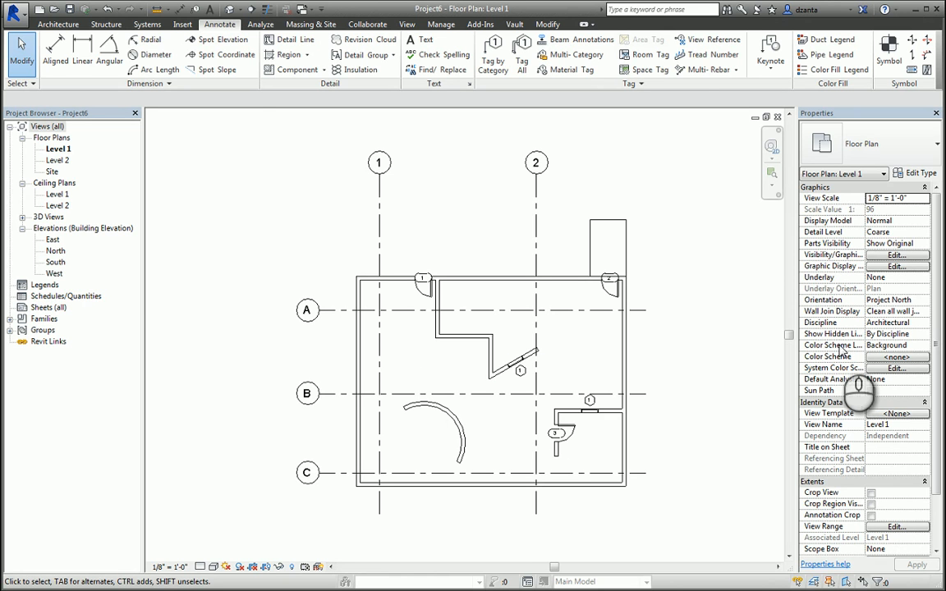
{"action": "mouse_move", "coordinate": [248, 76]}
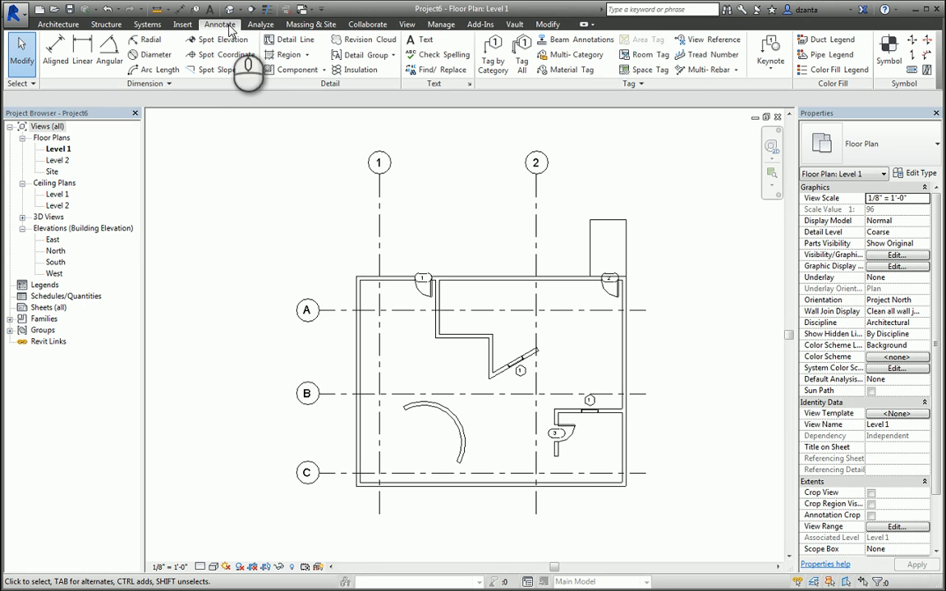
{"action": "mouse_move", "coordinate": [212, 69]}
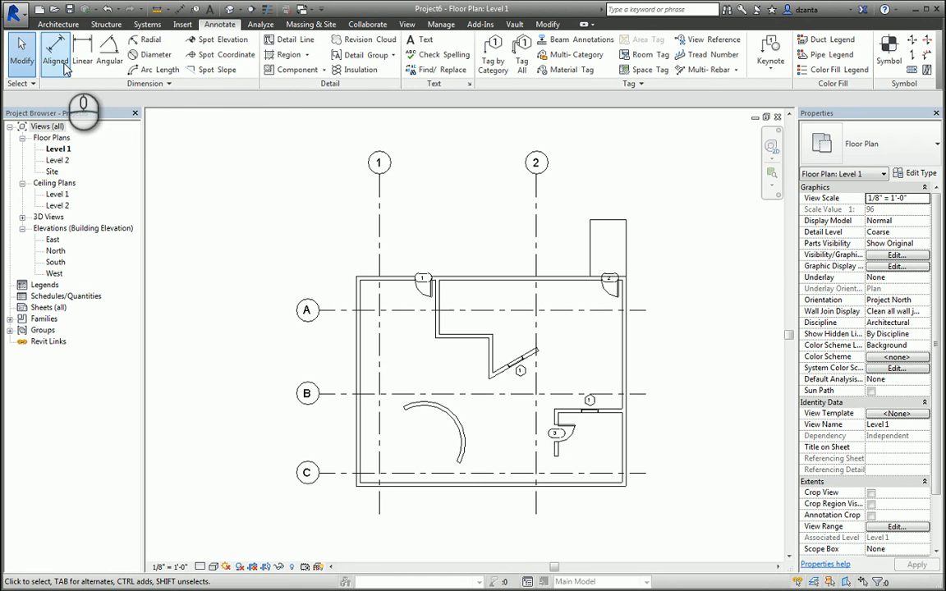
- Activate the Aligned dimension tool from the Annotate tab on the Level 1 plan
{"action": "left_click", "coordinate": [54, 53]}
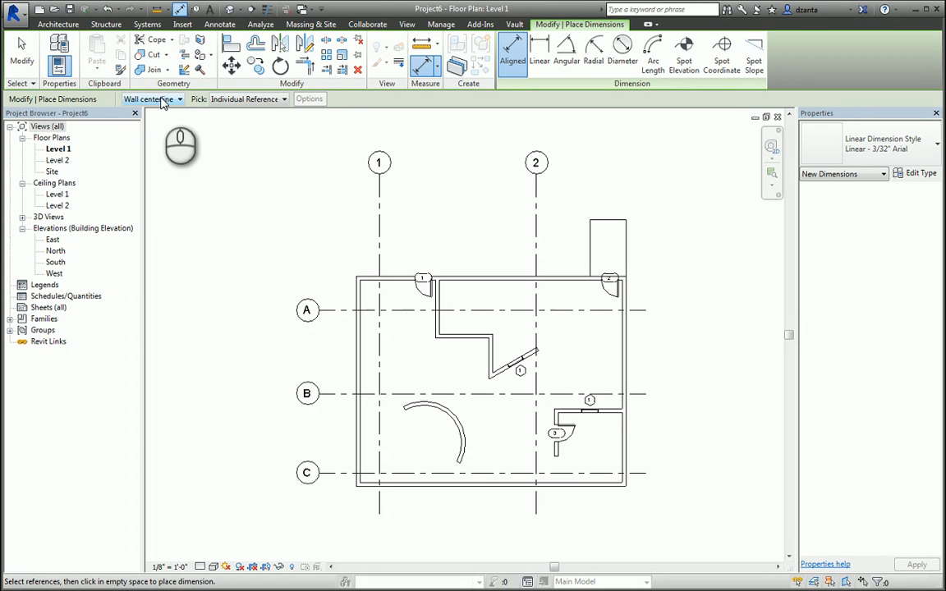
- Place a ~27'-9" aligned string above the plan between grids 1, 2 and the interior wall, using wall centerlines and individual references
{"action": "left_click", "coordinate": [177, 98]}
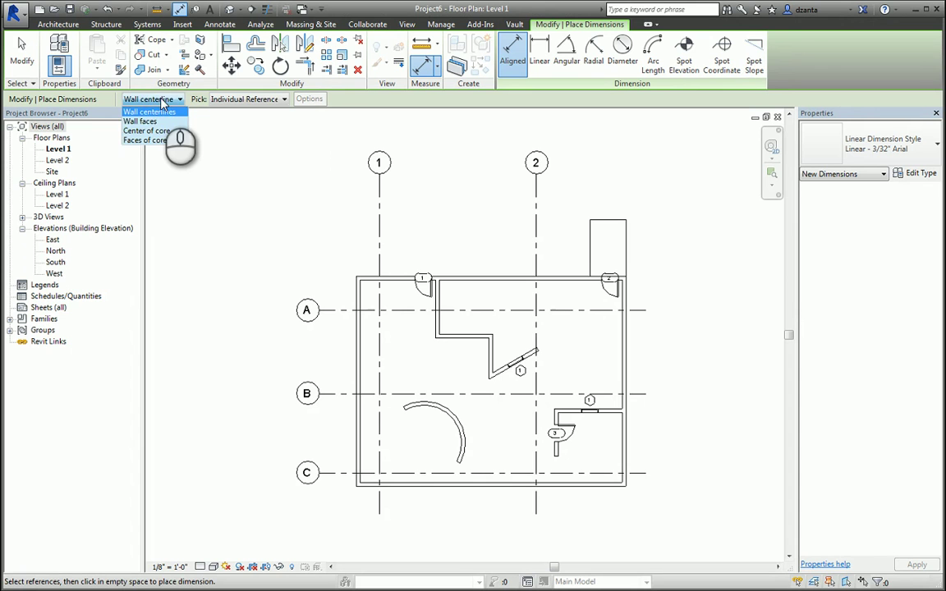
{"action": "left_click", "coordinate": [148, 112]}
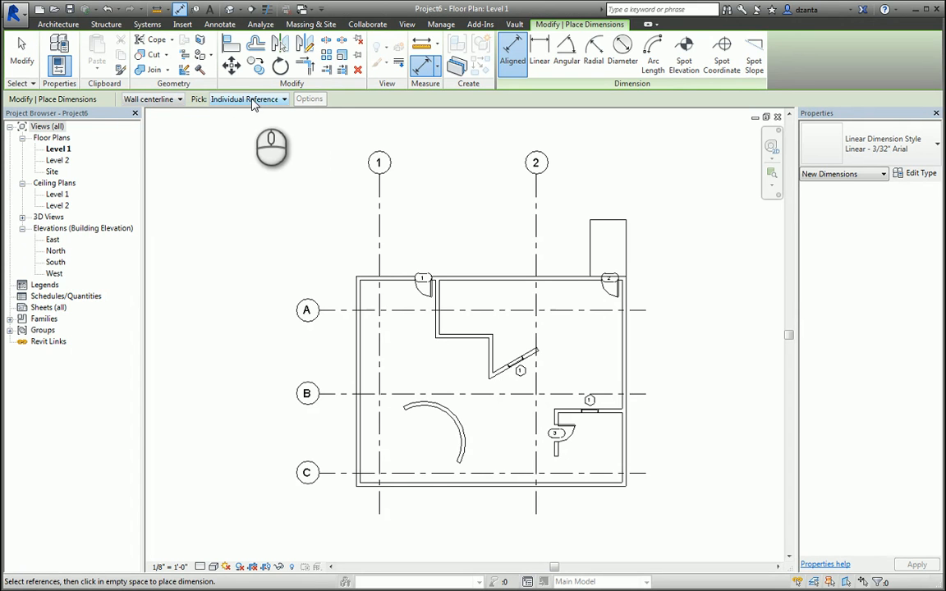
{"action": "left_click", "coordinate": [283, 99]}
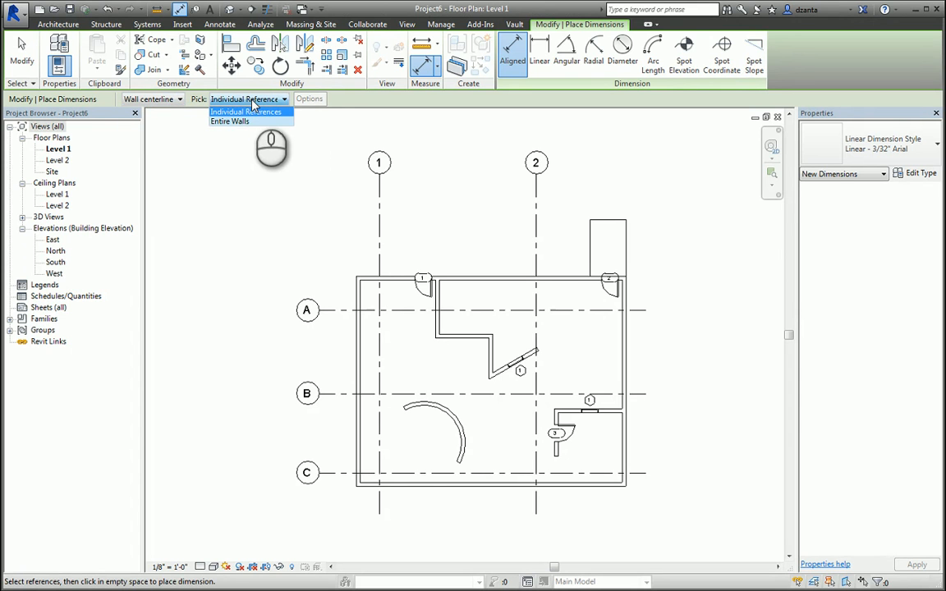
{"action": "left_click", "coordinate": [245, 112]}
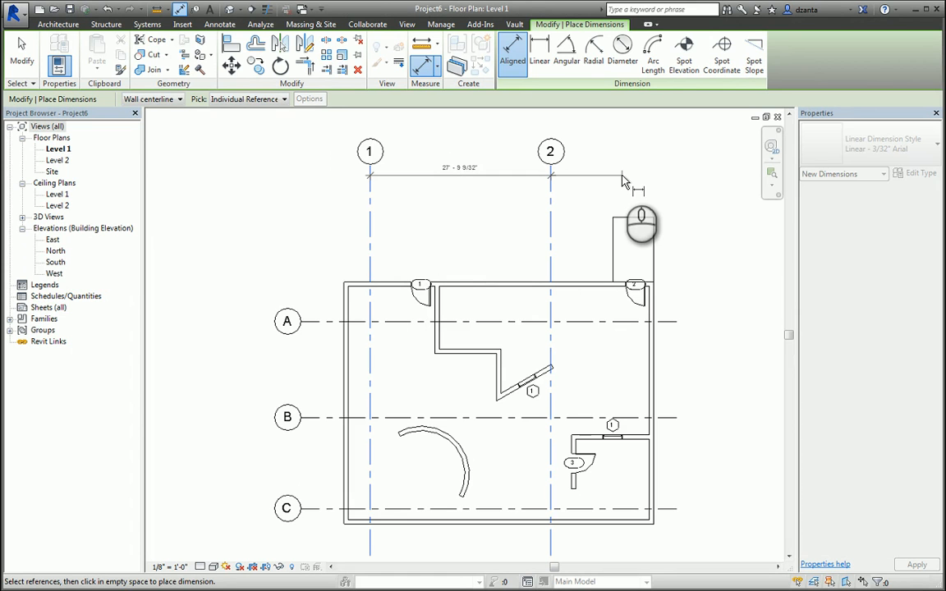
{"action": "left_click", "coordinate": [624, 179]}
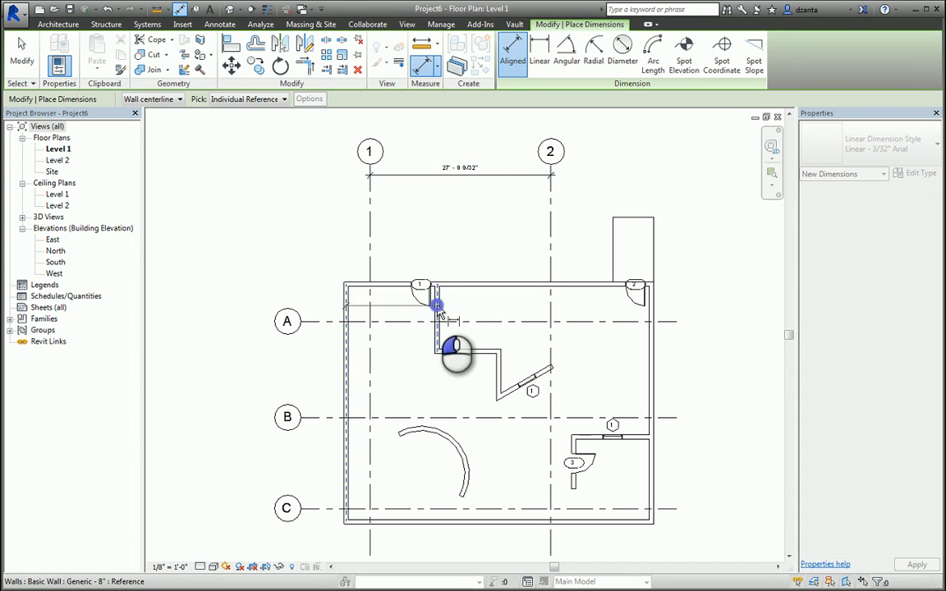
{"action": "left_click", "coordinate": [654, 309]}
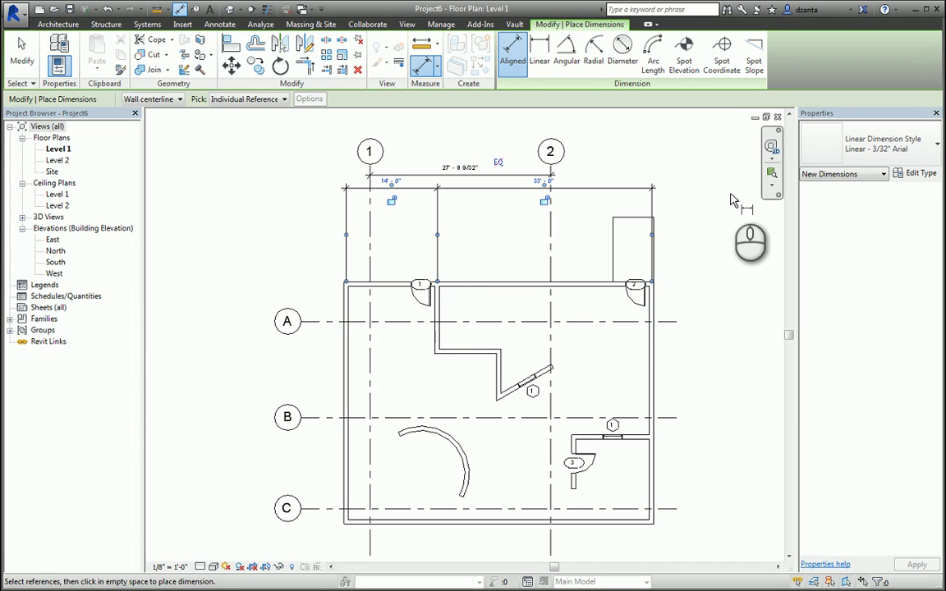
{"action": "mouse_move", "coordinate": [726, 197]}
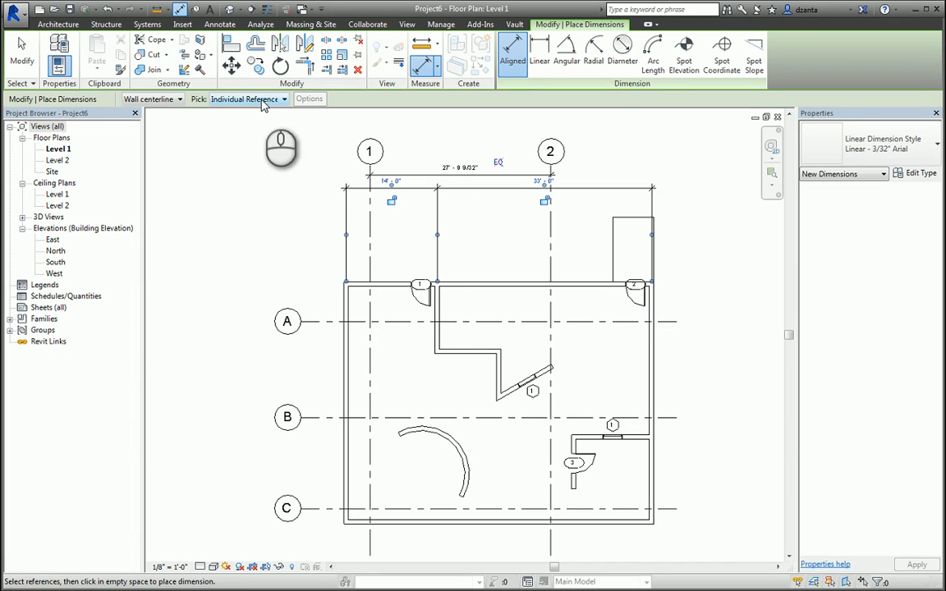
- Switch to Entire Walls picking and place the overall dimension of the top wall
{"action": "left_click", "coordinate": [247, 98]}
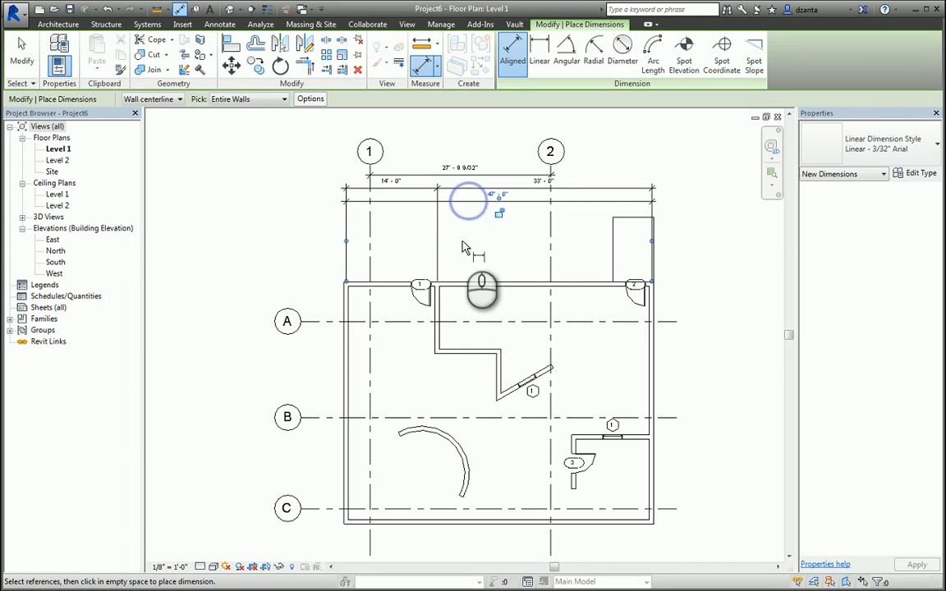
{"action": "left_click", "coordinate": [309, 99]}
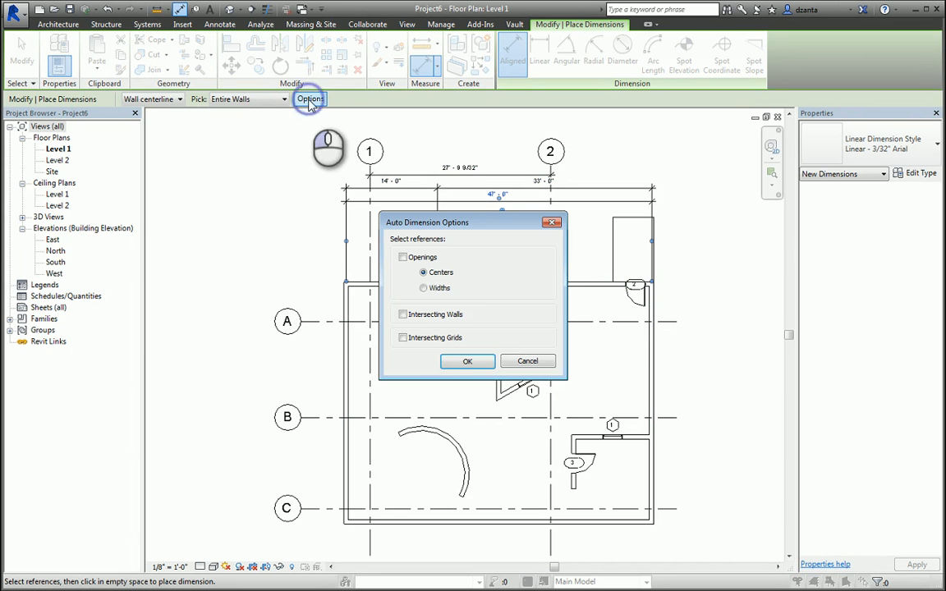
{"action": "left_click", "coordinate": [404, 315]}
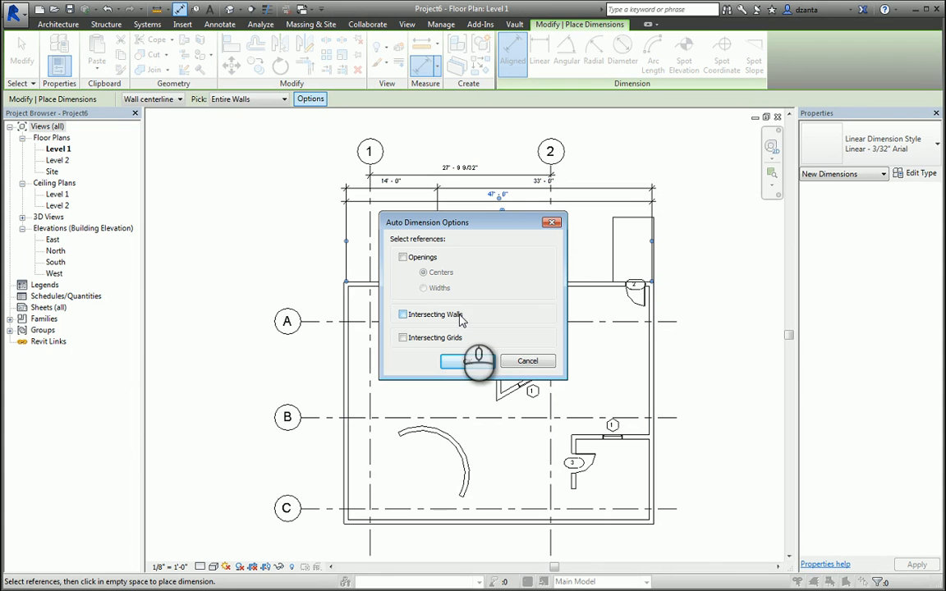
{"action": "left_click", "coordinate": [457, 362]}
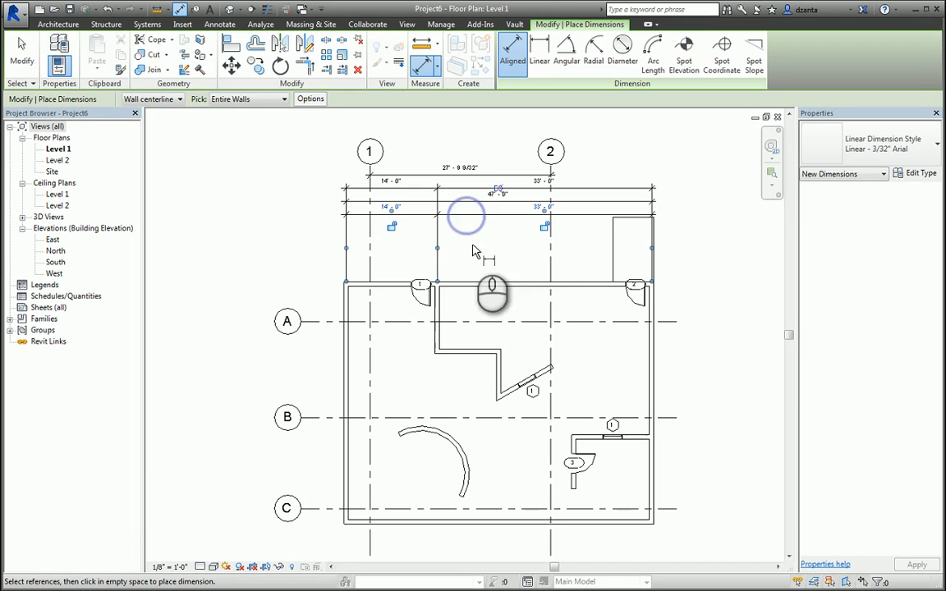
- Re-dimension the top wall including intersecting grids, intersecting walls and opening widths
{"action": "left_click", "coordinate": [308, 99]}
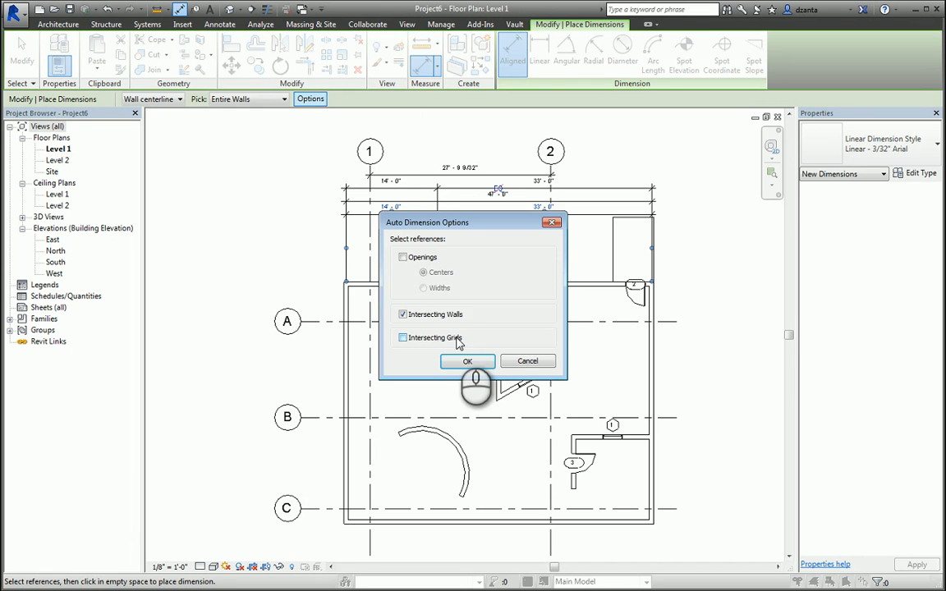
{"action": "left_click", "coordinate": [404, 338]}
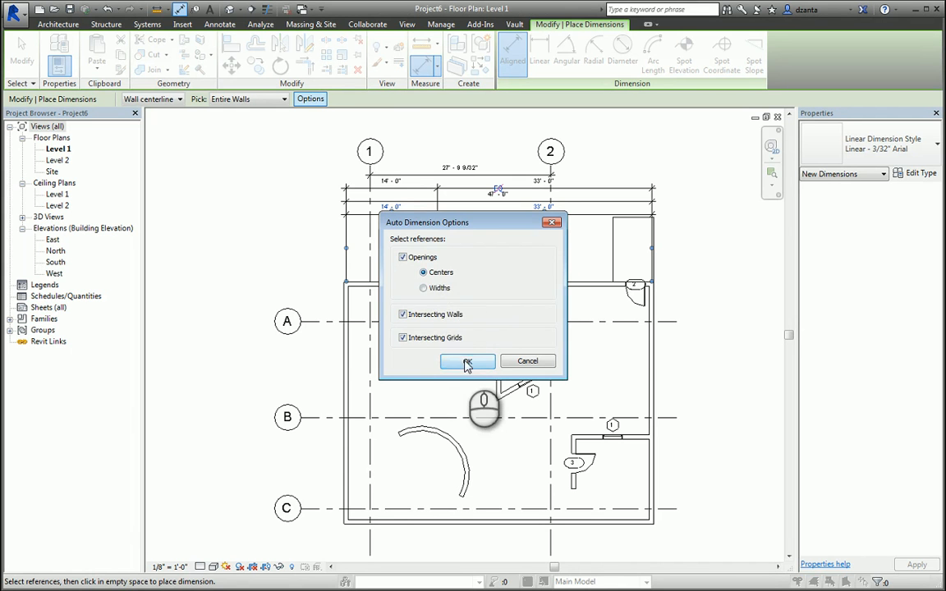
{"action": "left_click", "coordinate": [466, 361]}
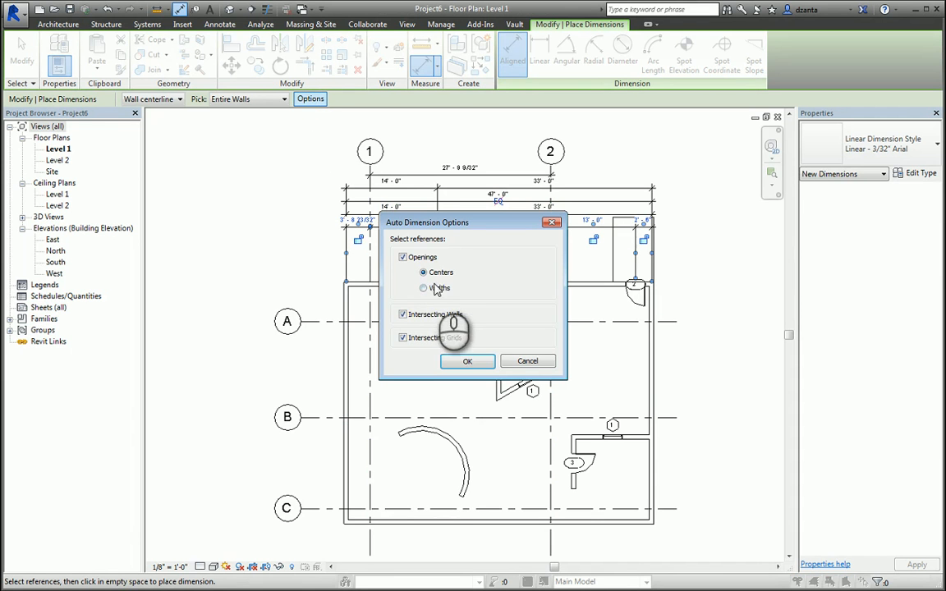
{"action": "left_click", "coordinate": [424, 287]}
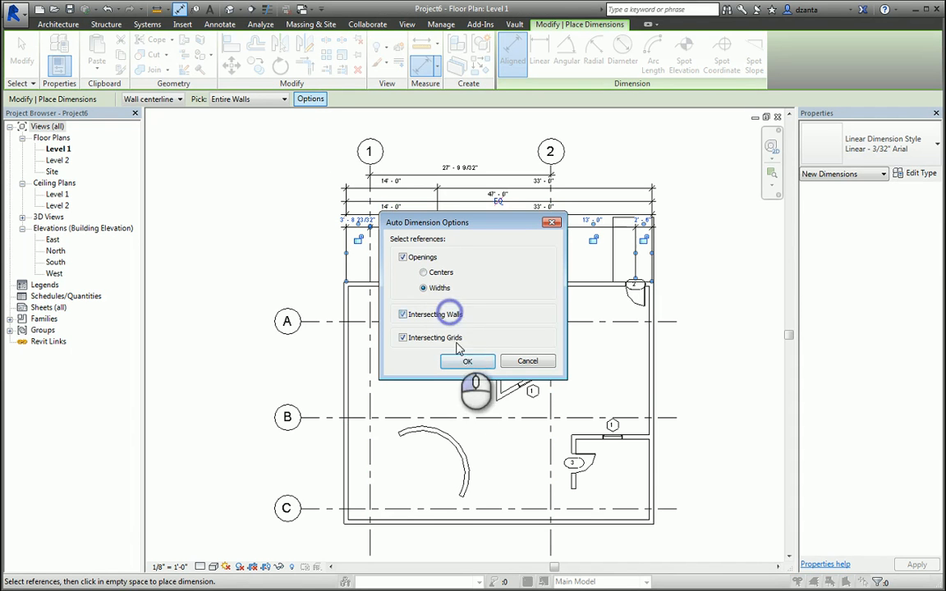
{"action": "left_click", "coordinate": [467, 361]}
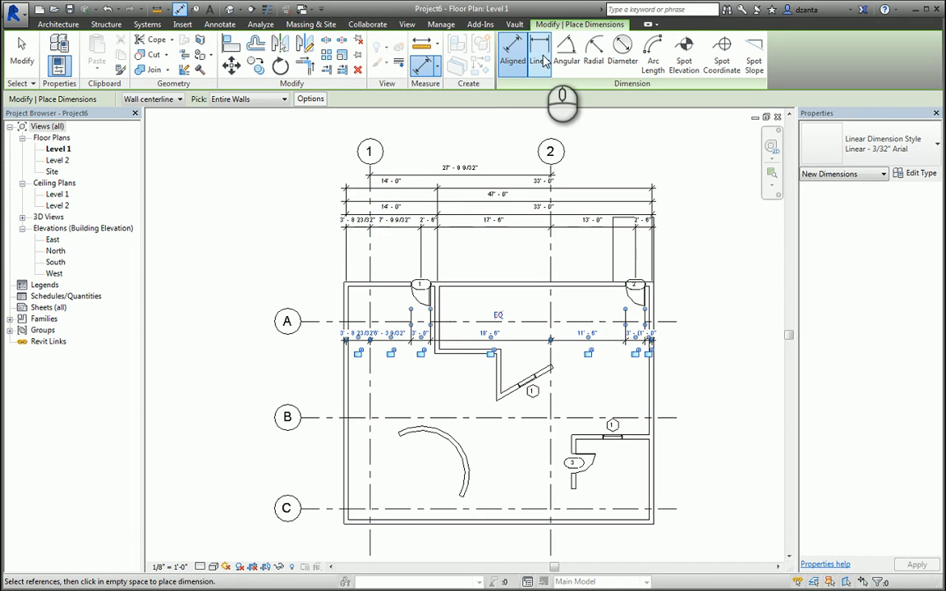
- Toggle whole-wall vs individual picking, exit the dimension tool and select the angled wall
{"action": "left_click", "coordinate": [539, 56]}
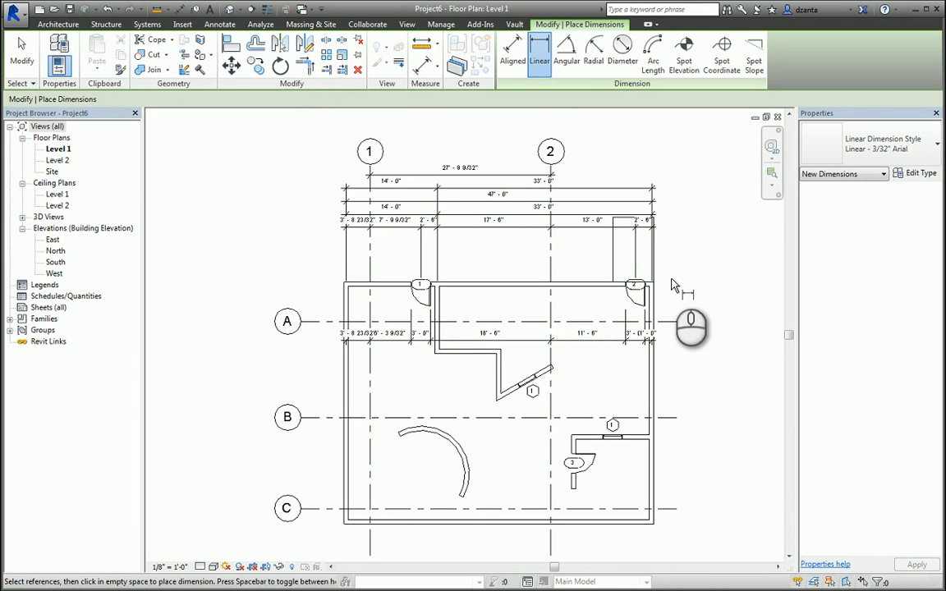
{"action": "mouse_move", "coordinate": [654, 282]}
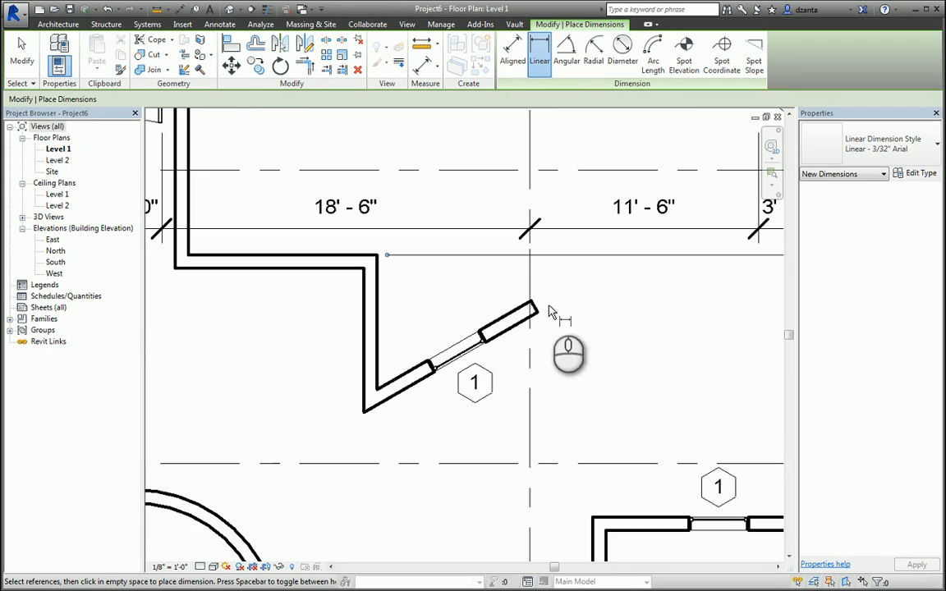
{"action": "left_click", "coordinate": [512, 52]}
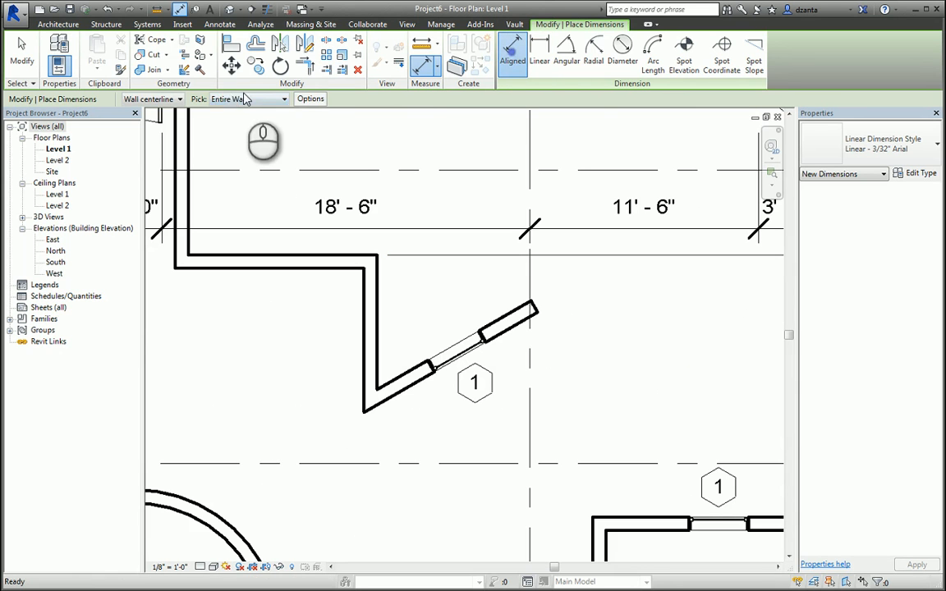
{"action": "left_click", "coordinate": [247, 98]}
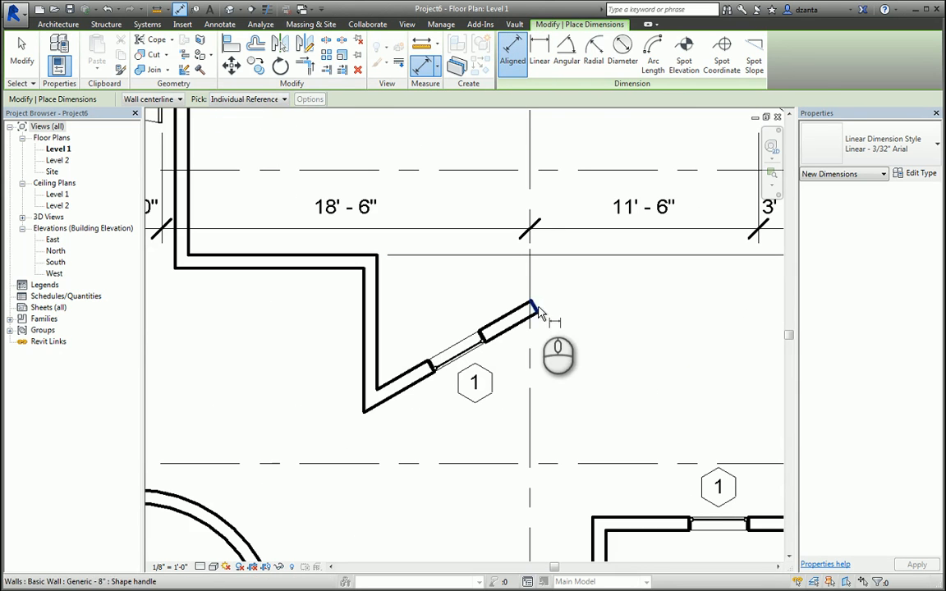
{"action": "mouse_move", "coordinate": [364, 413]}
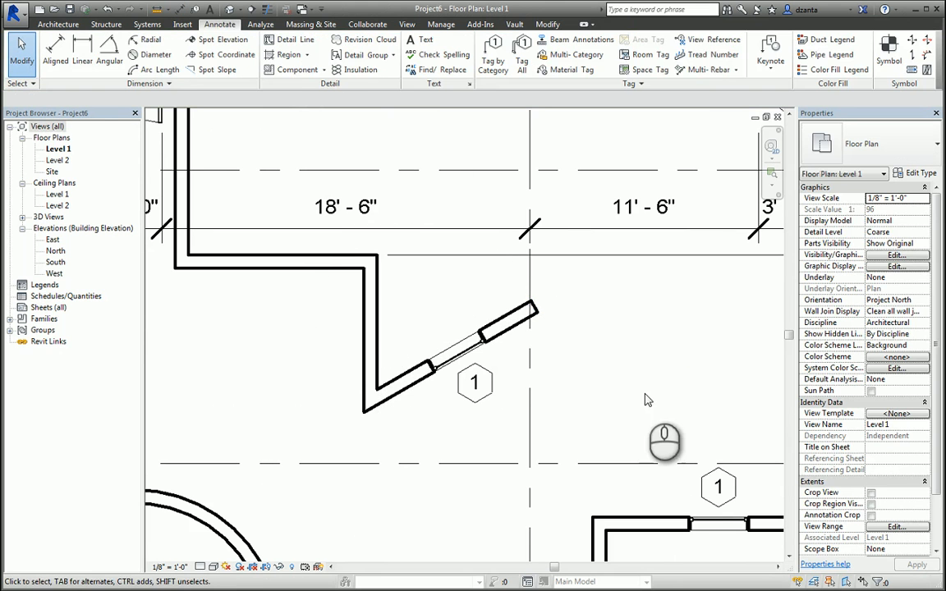
{"action": "left_click", "coordinate": [460, 345]}
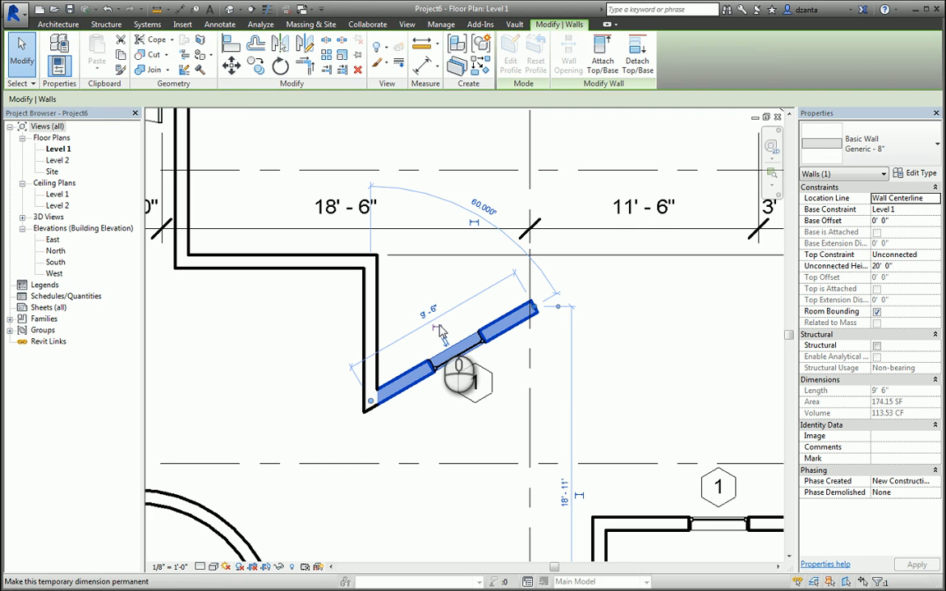
- Convert the angled wall's temporary length dimension into a permanent 9'-6" dimension
{"action": "left_click", "coordinate": [421, 309]}
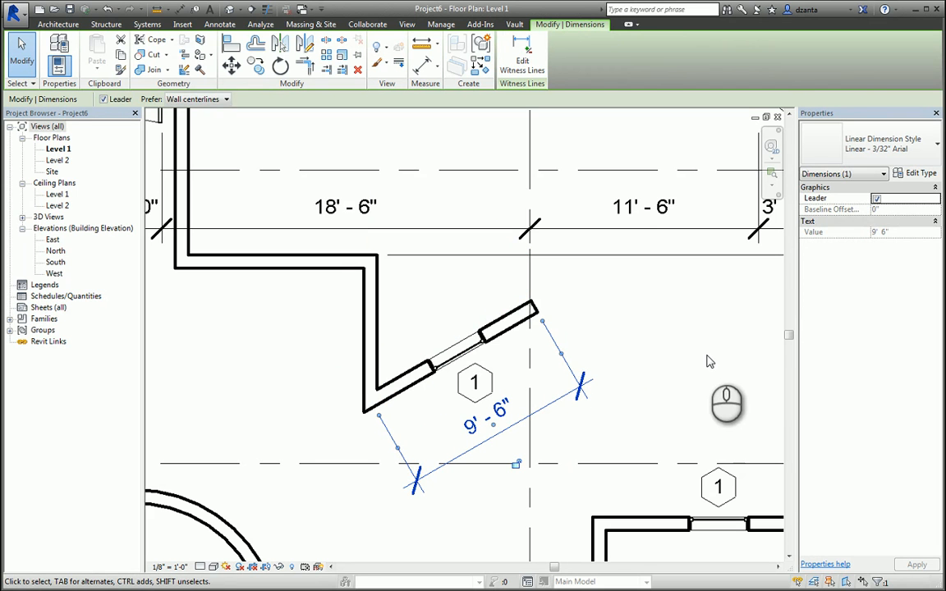
{"action": "mouse_move", "coordinate": [649, 358]}
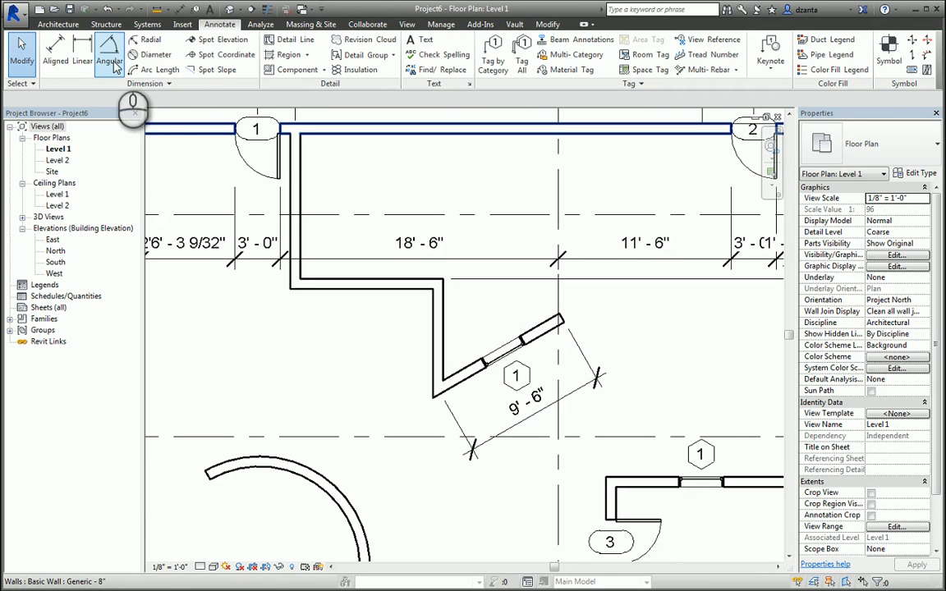
- Add a 60° angular dimension at the angled wall and radius and diameter dimensions on the curved wall
{"action": "left_click", "coordinate": [108, 53]}
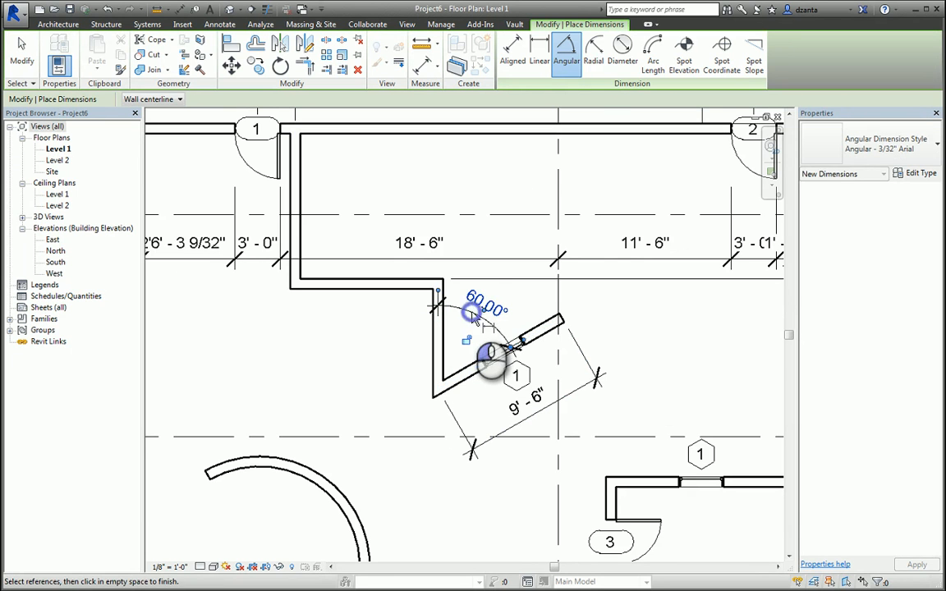
{"action": "left_click", "coordinate": [593, 53]}
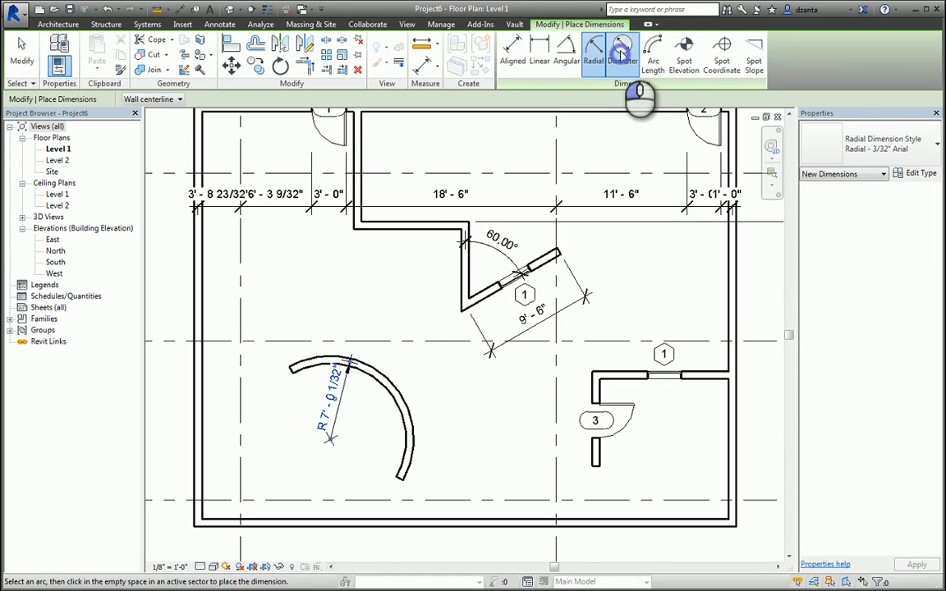
{"action": "left_click", "coordinate": [623, 52]}
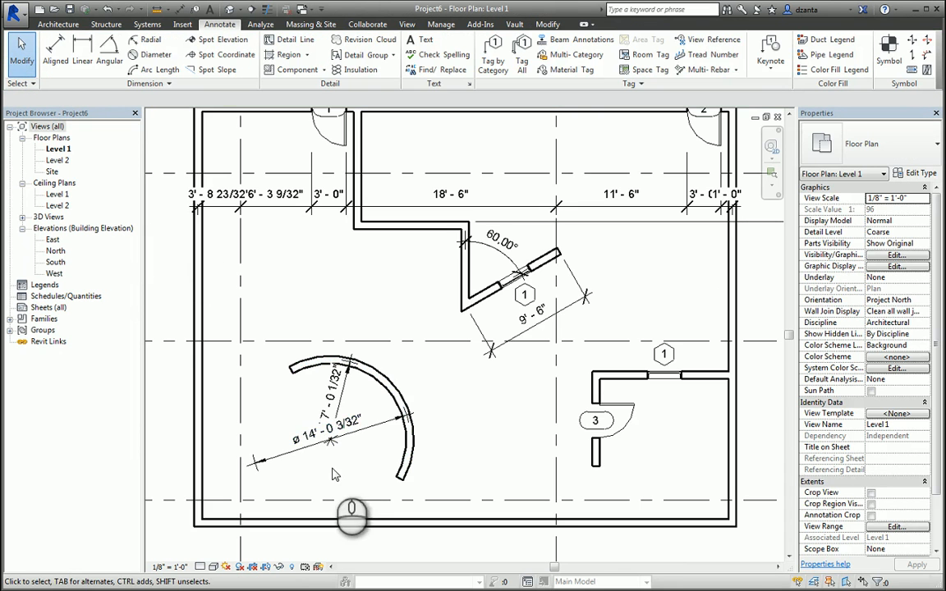
{"action": "left_click", "coordinate": [325, 427]}
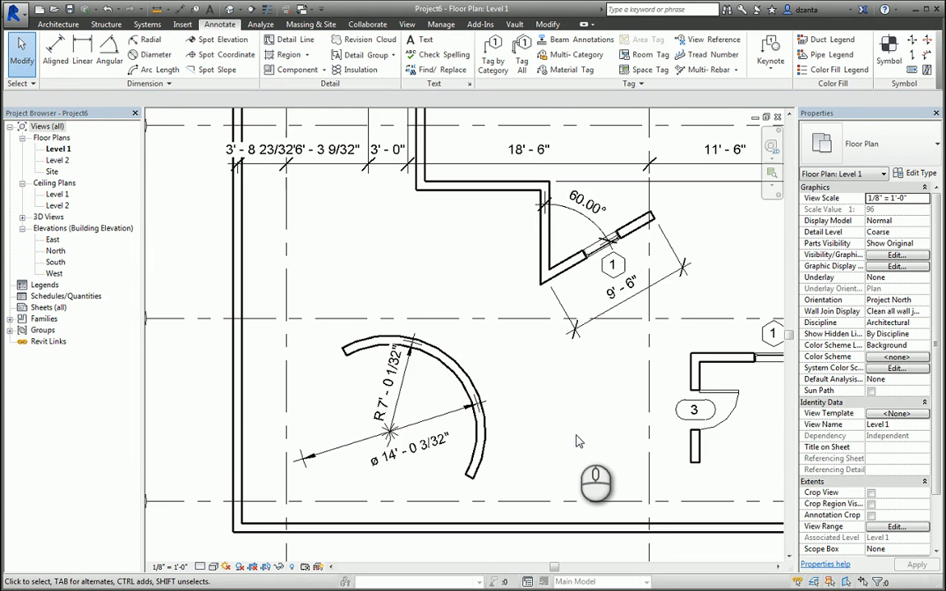
- Activate the Arc Length dimension tool to measure the curved wall's arc
{"action": "left_click", "coordinate": [161, 69]}
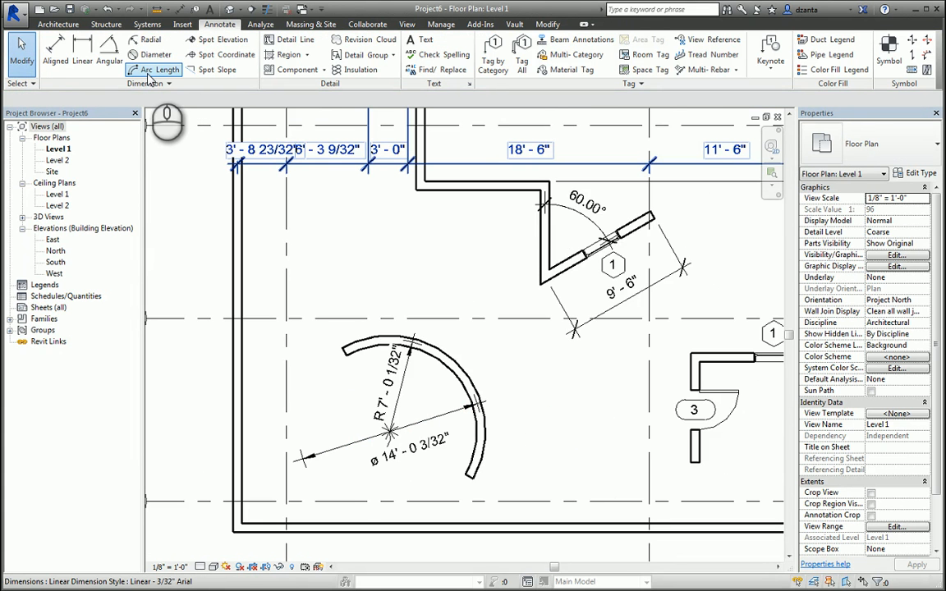
{"action": "left_click", "coordinate": [161, 69]}
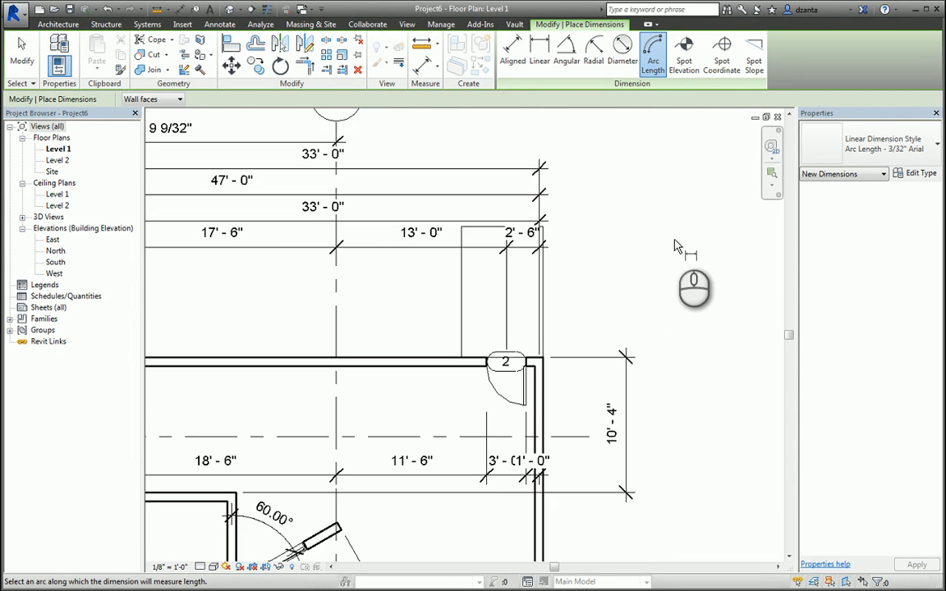
{"action": "mouse_move", "coordinate": [677, 161]}
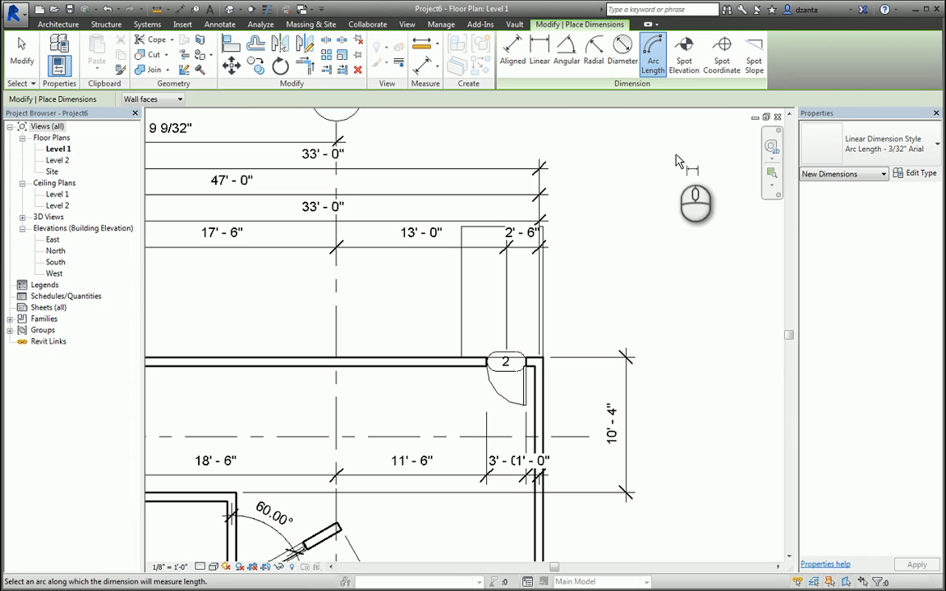
{"action": "mouse_move", "coordinate": [685, 56]}
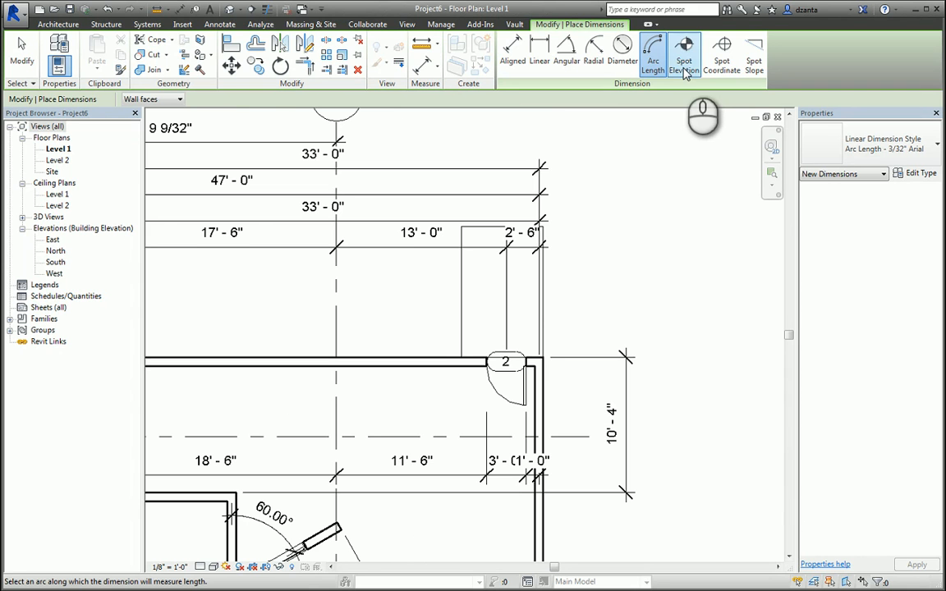
- Place a -0'-3 5/8" spot elevation and a north/east spot coordinate near the upper-right corner, then start Spot Slope
{"action": "left_click", "coordinate": [683, 53]}
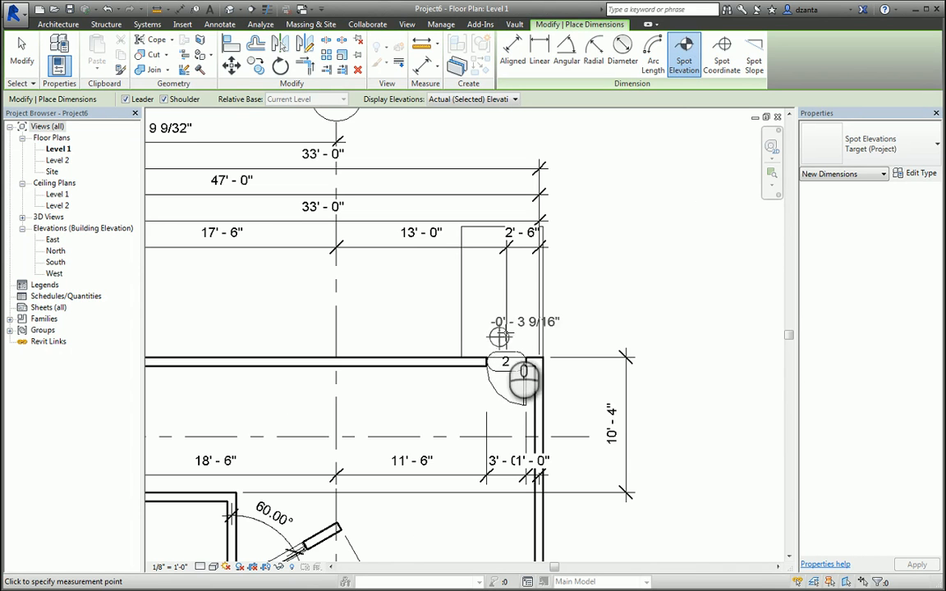
{"action": "mouse_move", "coordinate": [525, 336]}
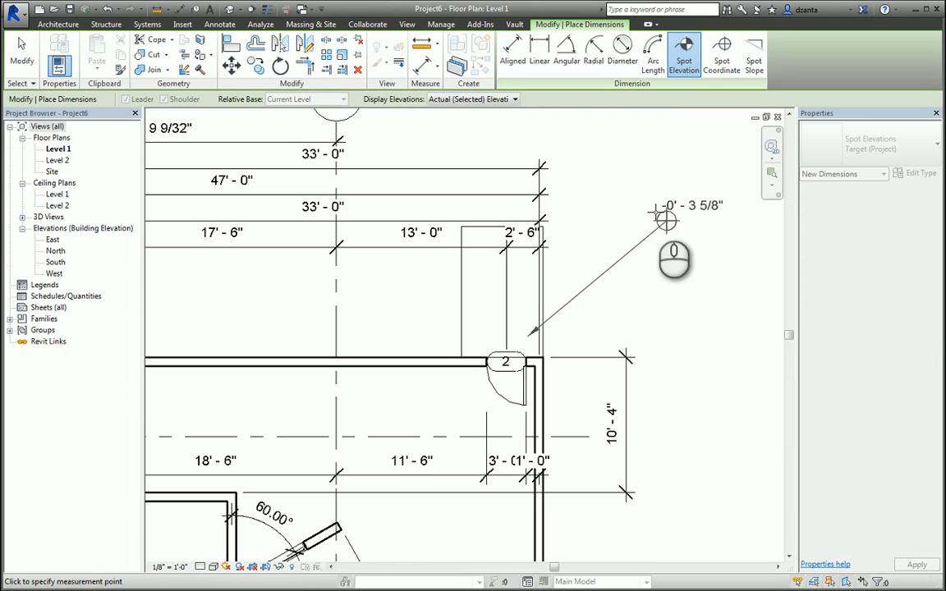
{"action": "left_click", "coordinate": [721, 50]}
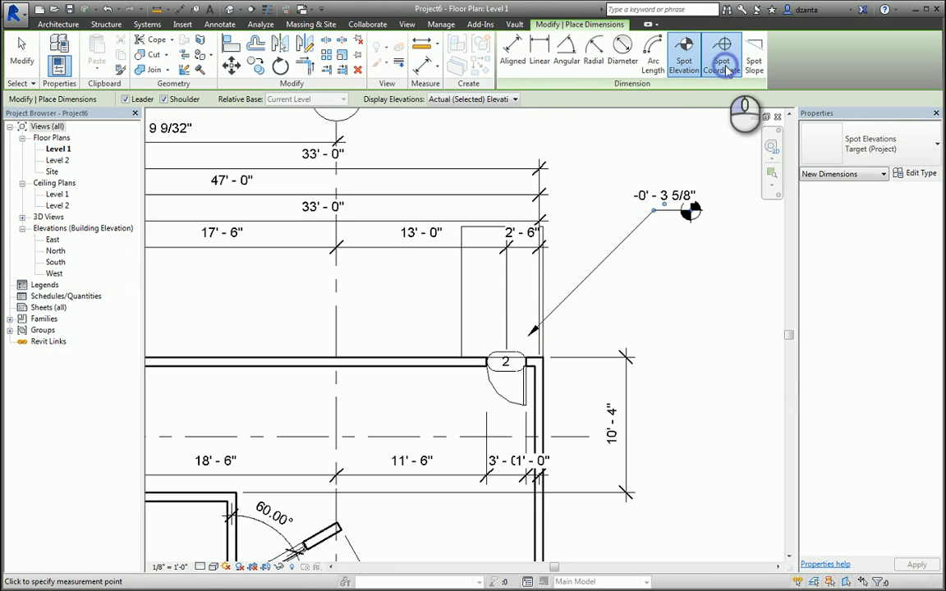
{"action": "left_click", "coordinate": [721, 56]}
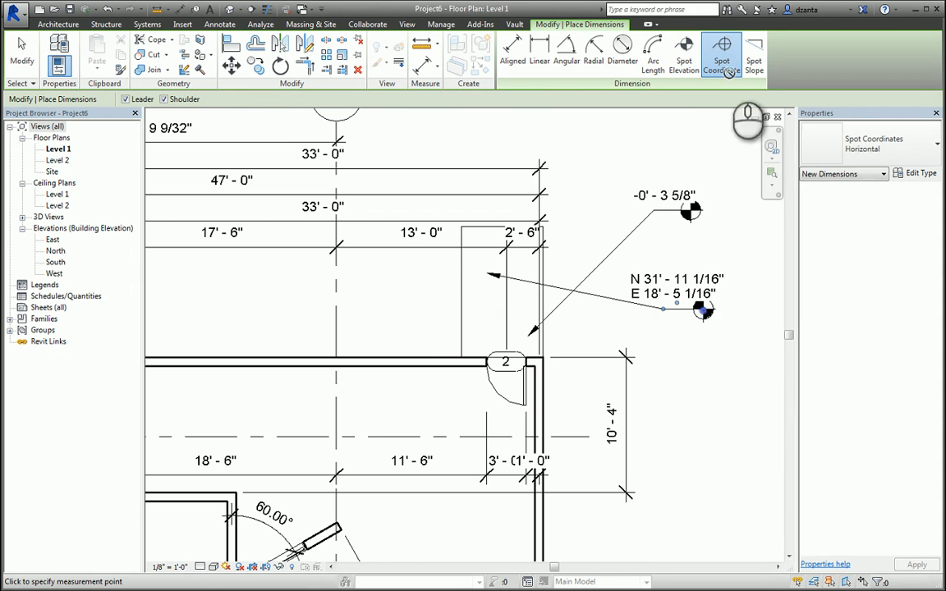
{"action": "left_click", "coordinate": [752, 52]}
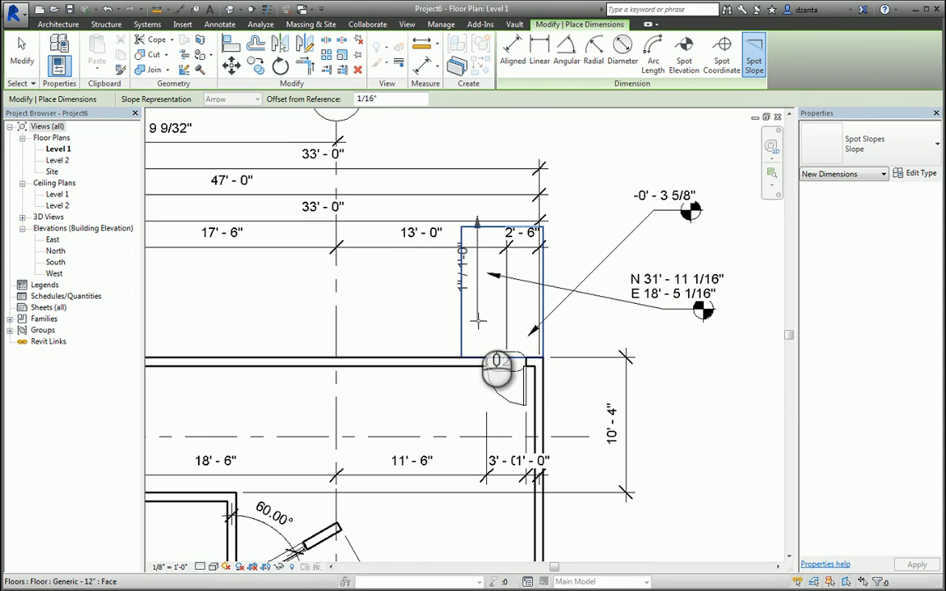